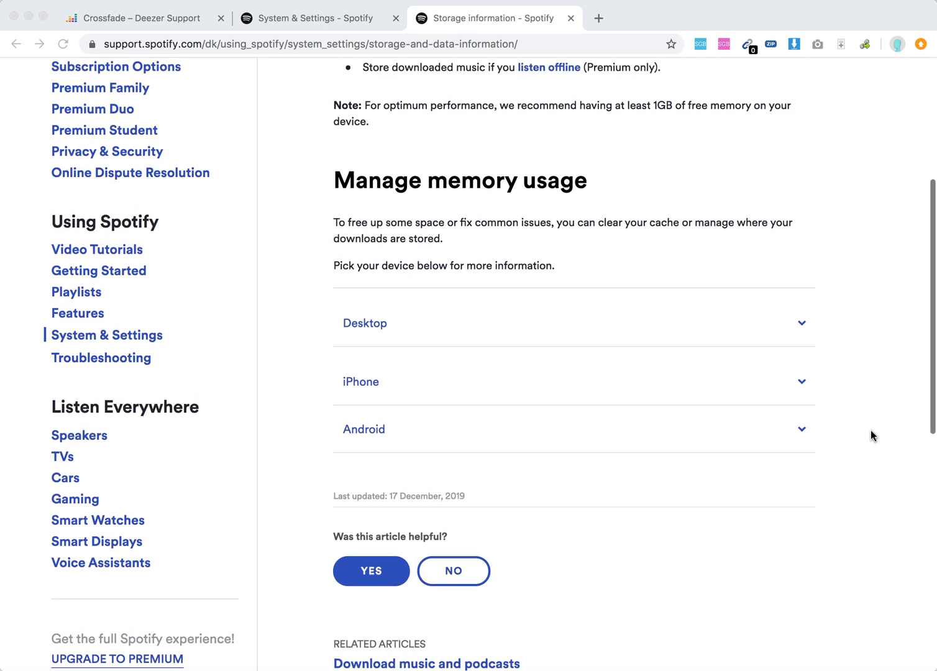
Step: Expand the Desktop accordion under Manage memory usage to show its five Clear your cache steps
scroll("up", 3)
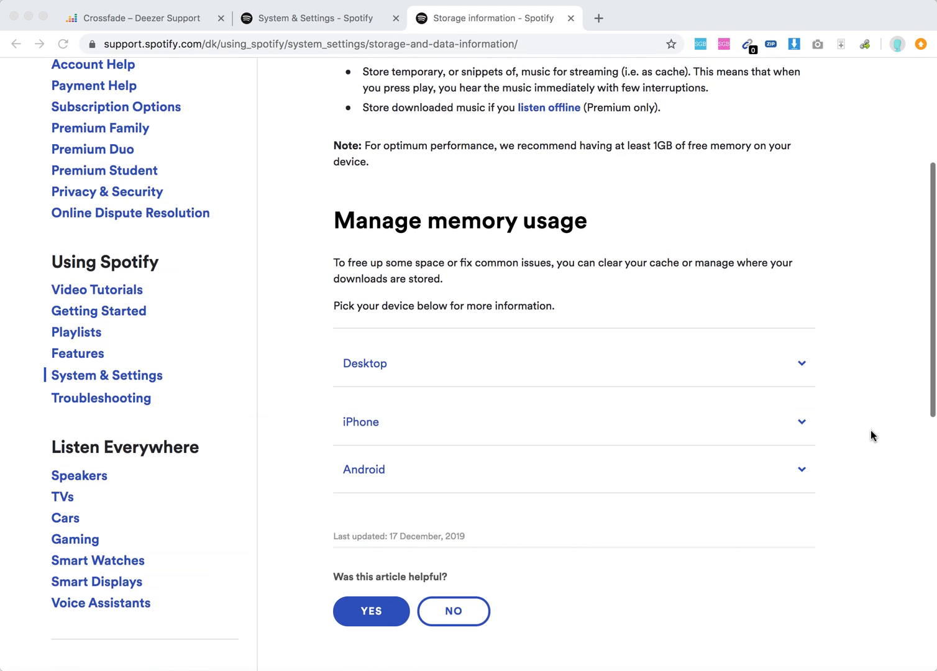
scroll("up", 3)
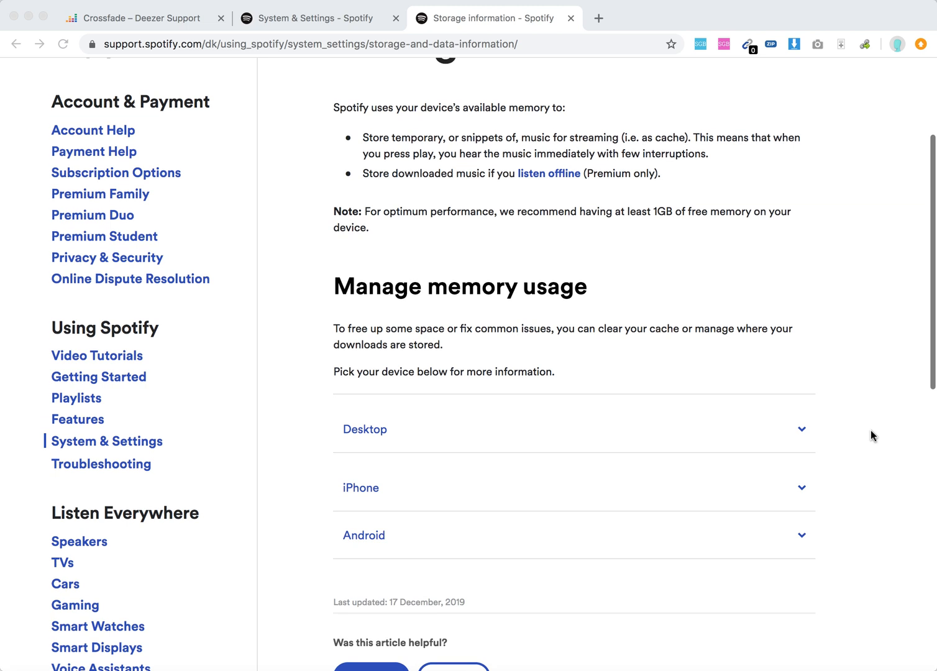
scroll("up", 3)
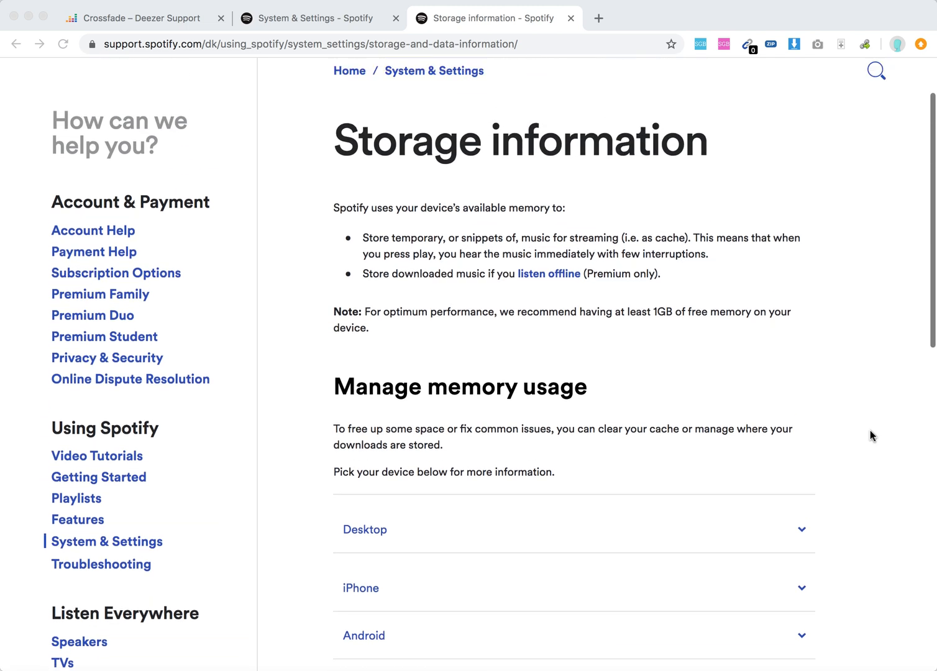
scroll("up", 3)
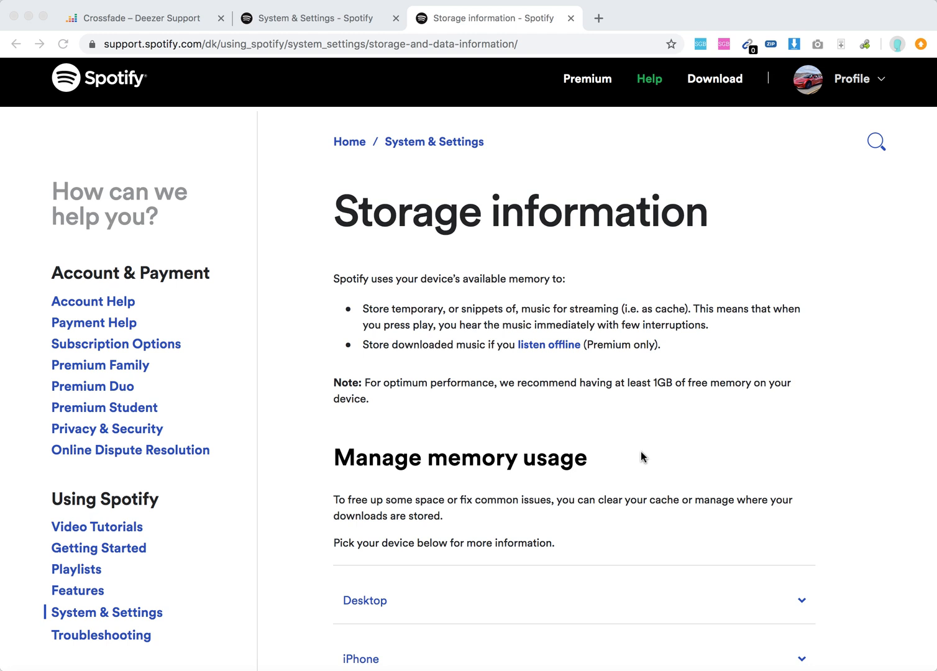
mouse_move(637, 455)
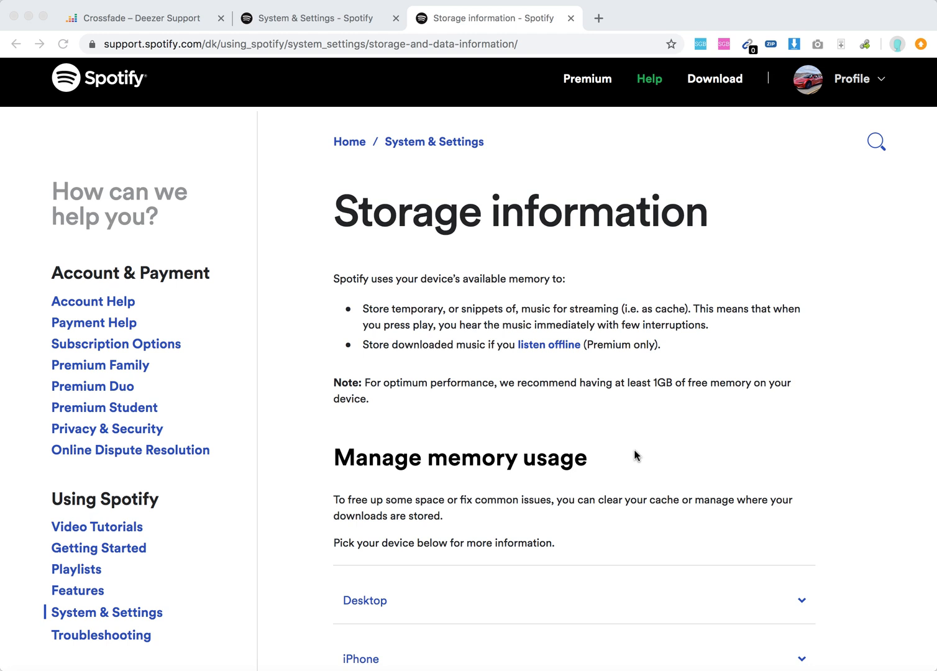
scroll("down", 3)
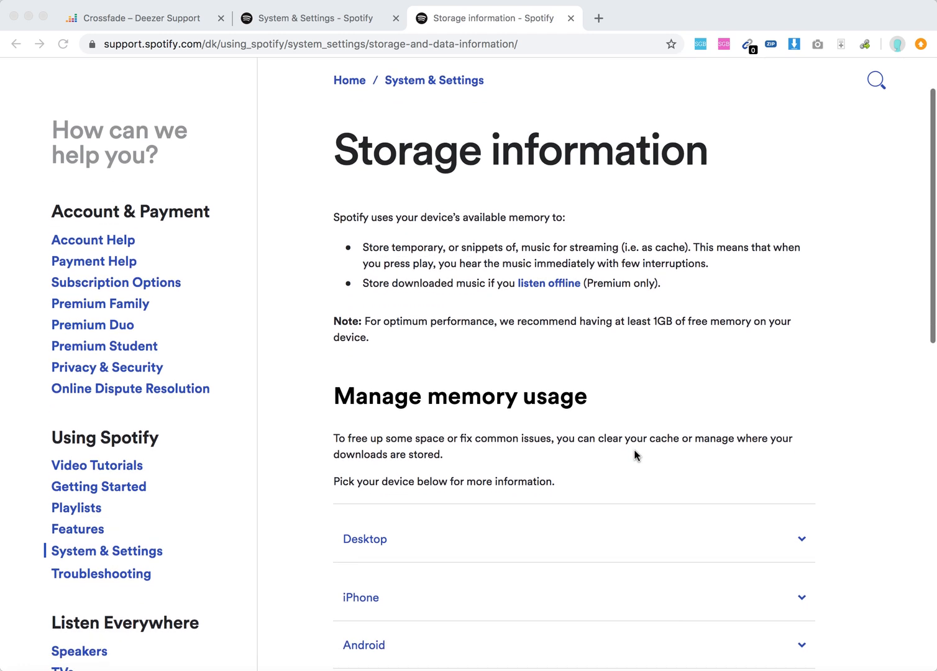
scroll("down", 3)
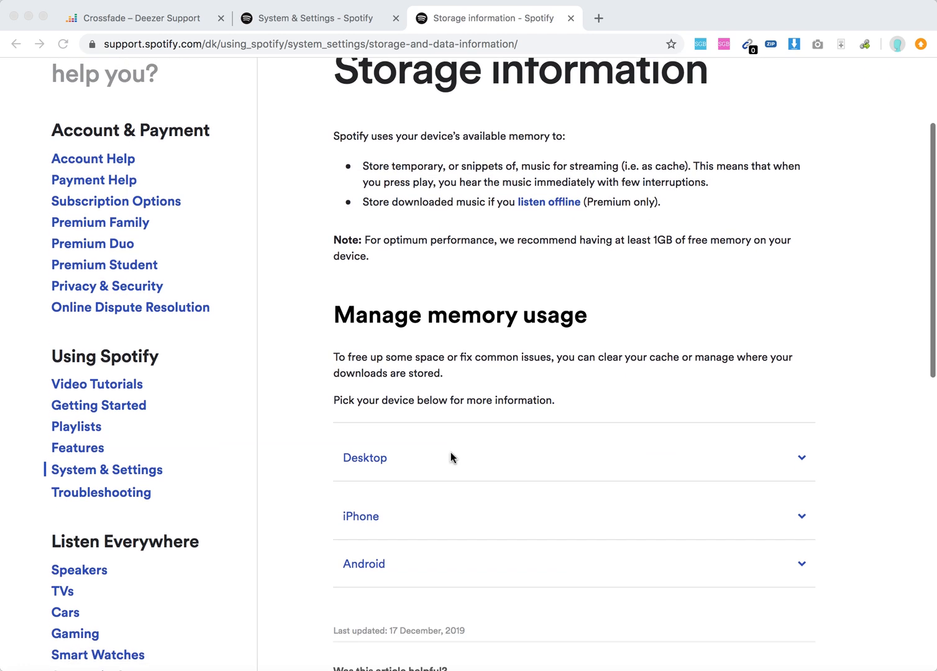
scroll("down", 3)
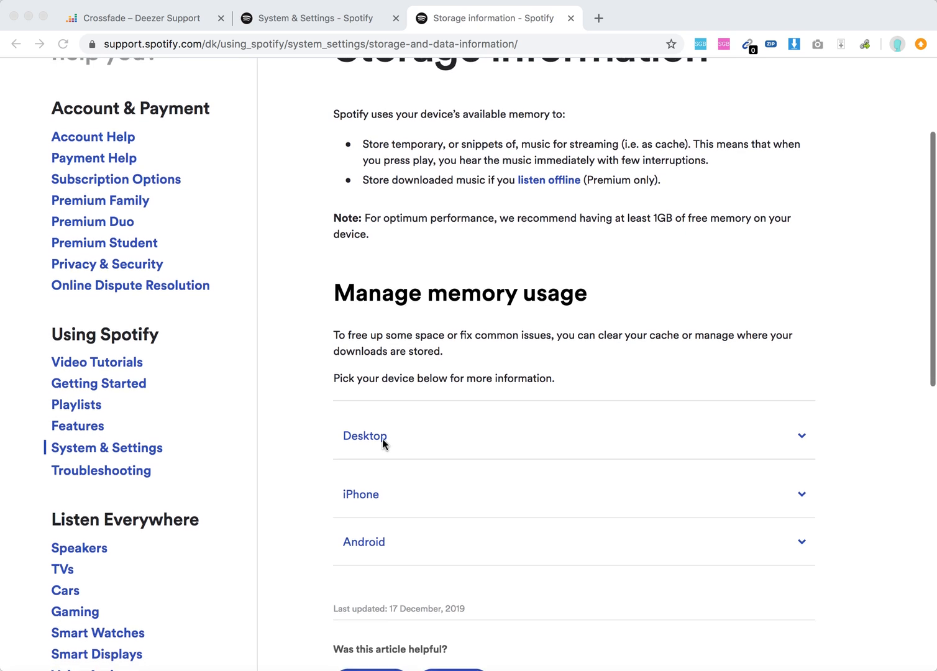
scroll("down", 3)
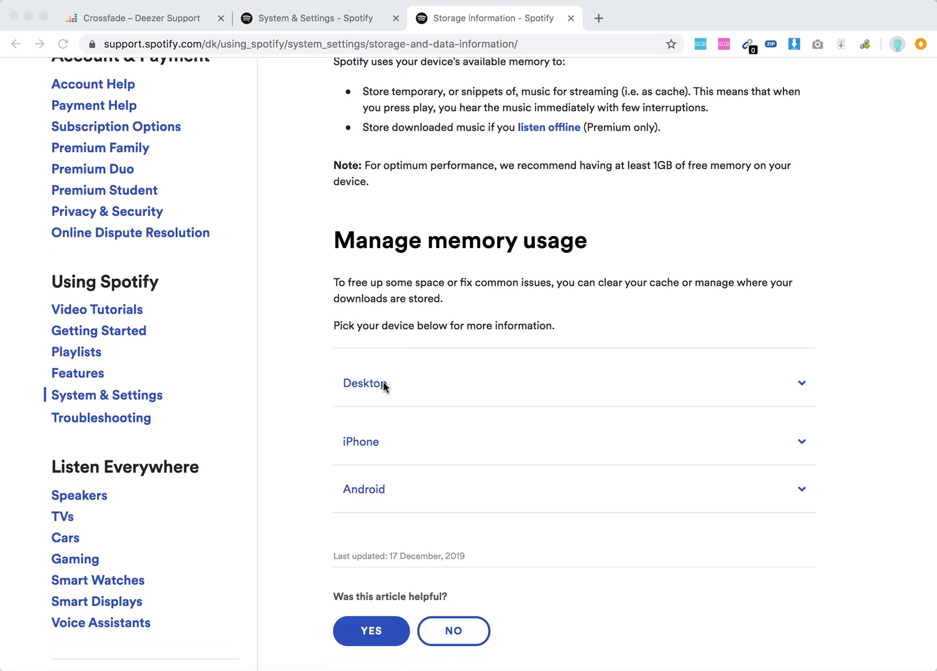
mouse_move(355, 391)
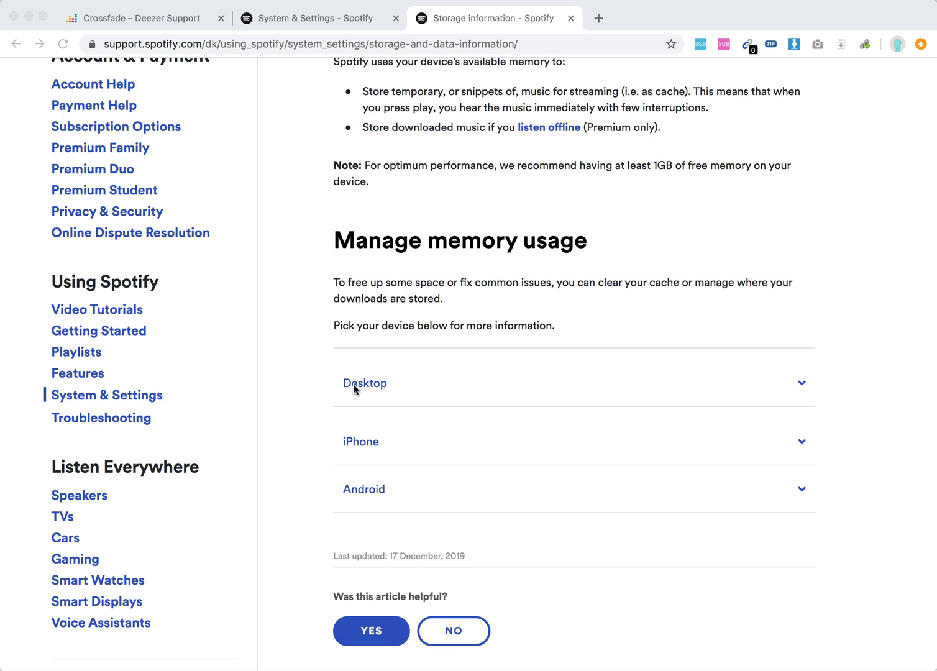
mouse_move(801, 390)
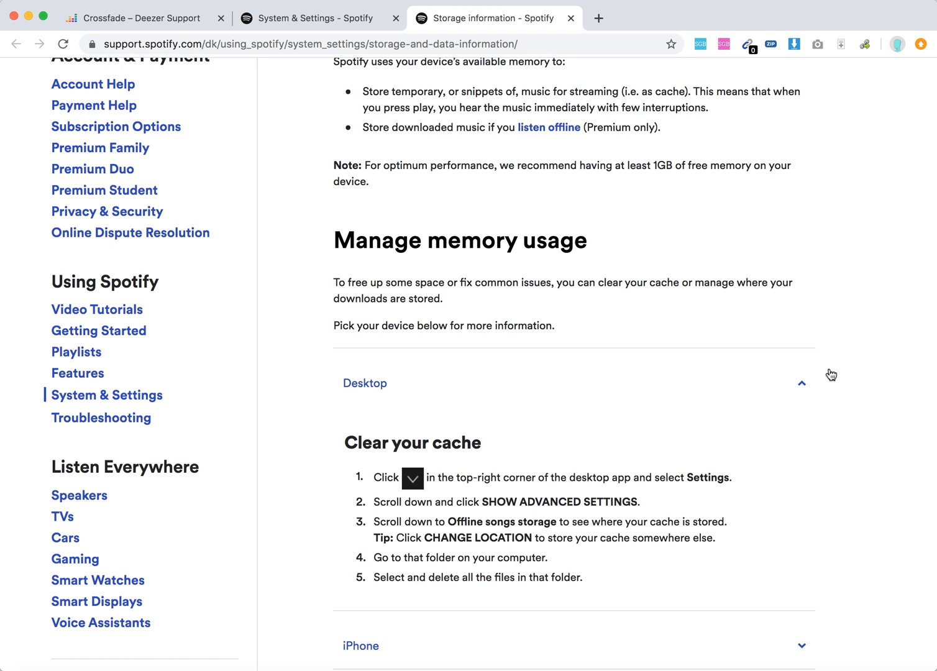
mouse_move(400, 478)
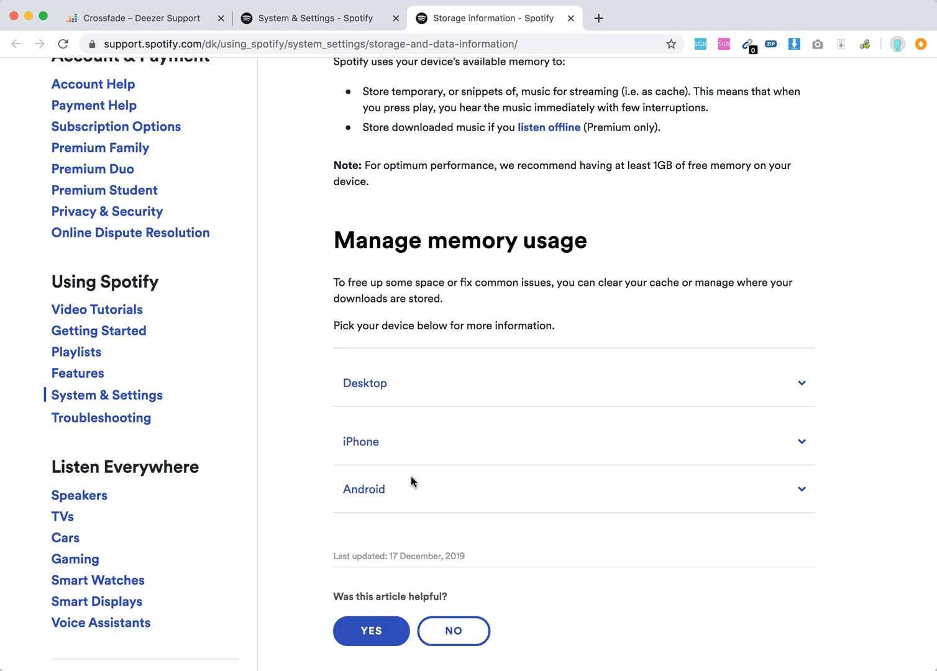
left_click(365, 383)
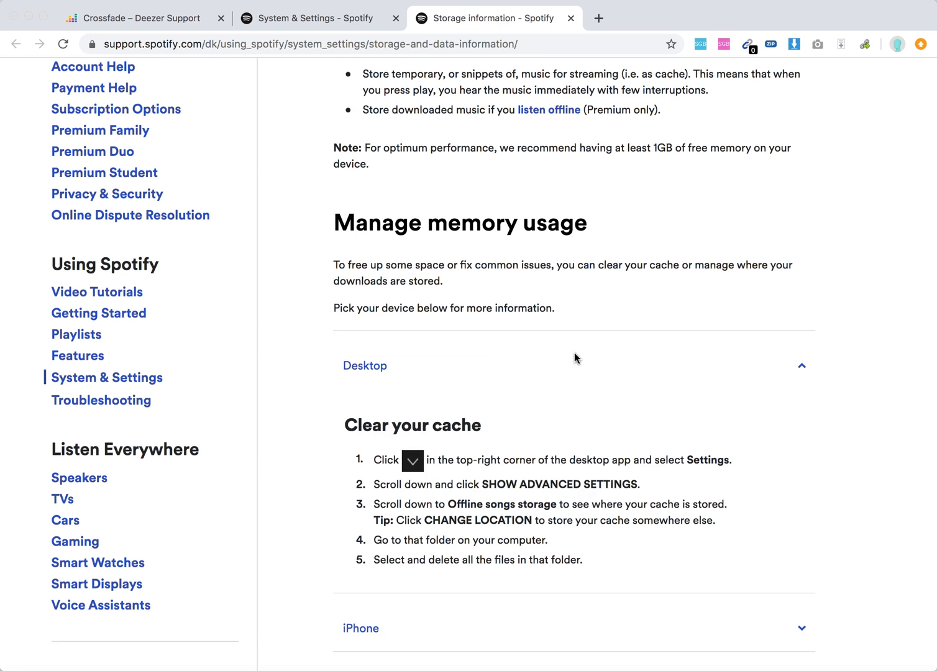
mouse_move(536, 487)
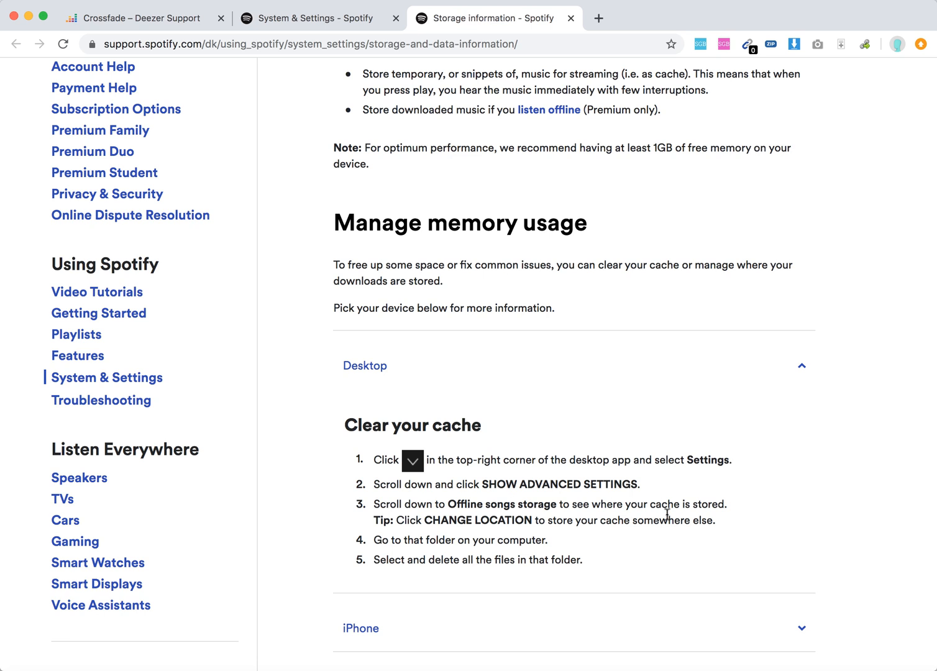
mouse_move(696, 520)
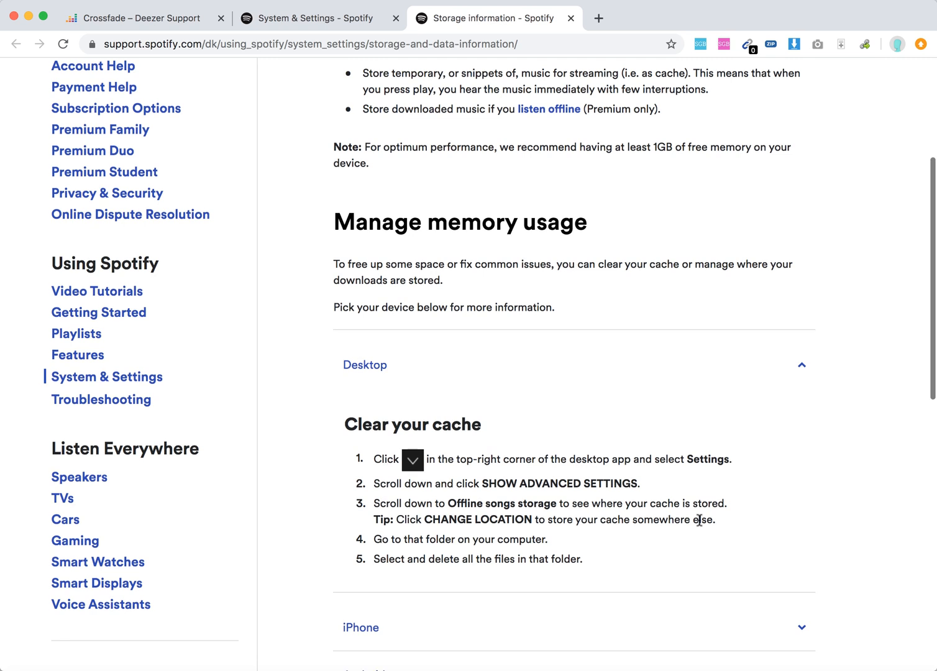
scroll("down", 3)
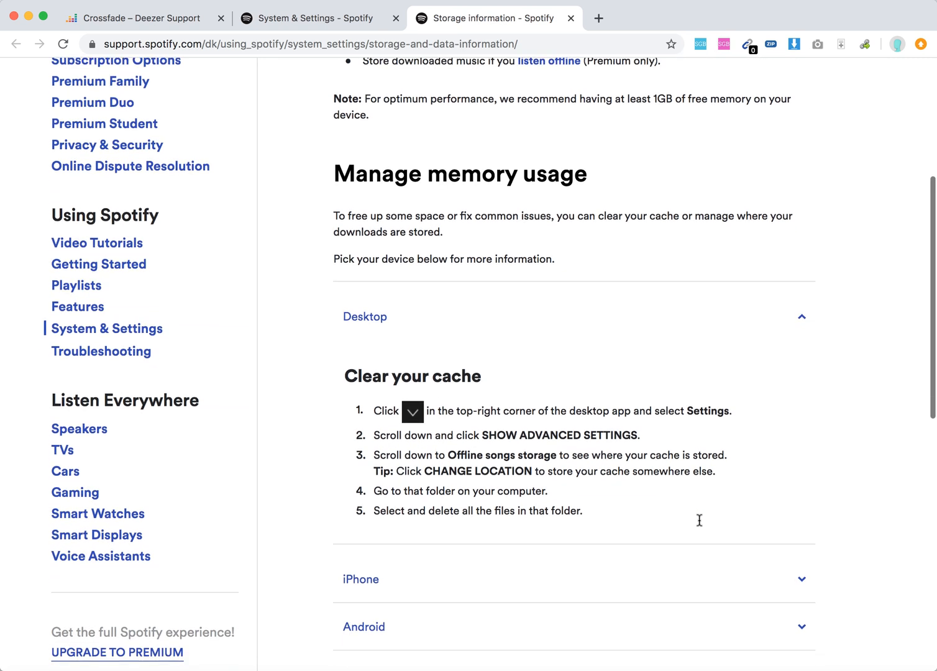
scroll("down", 3)
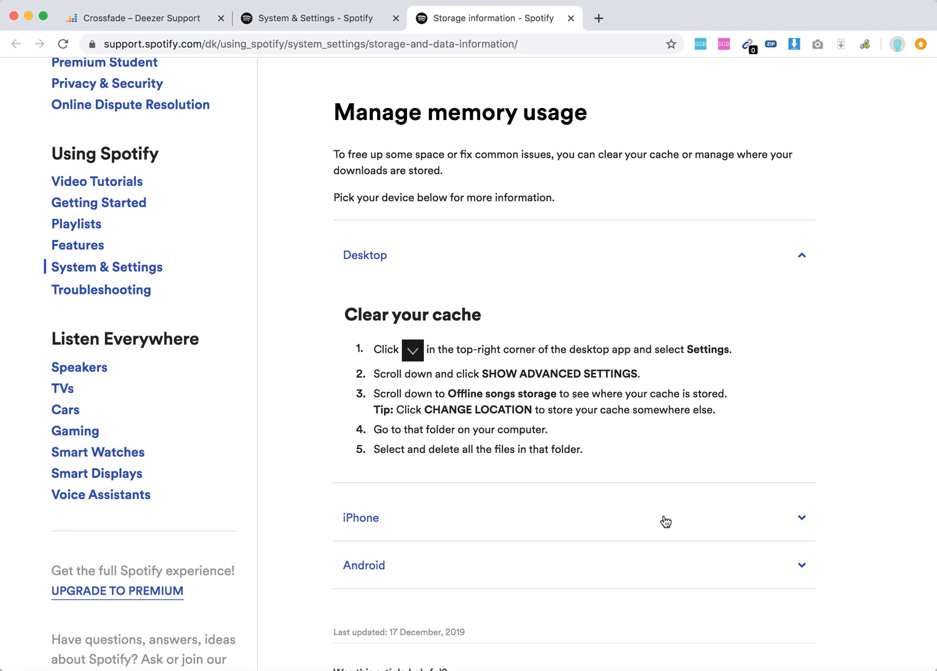
left_click(360, 518)
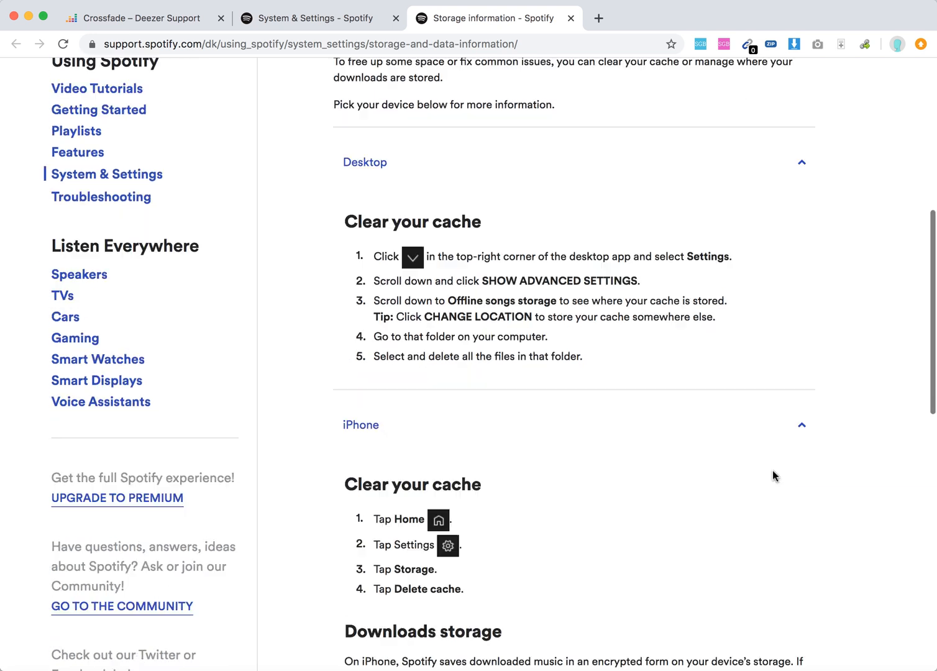
scroll("down", 3)
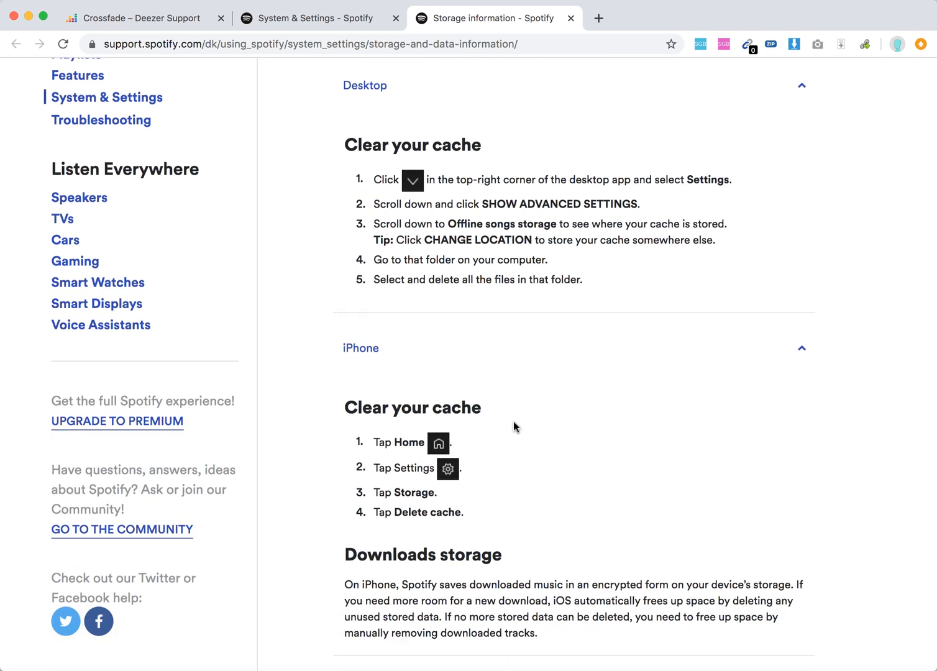
mouse_move(491, 497)
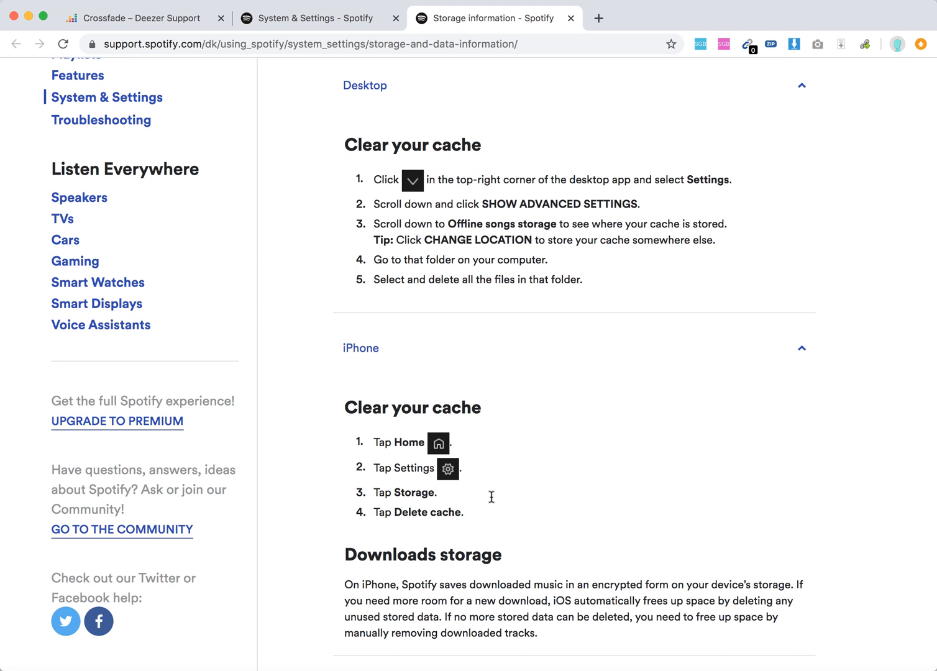
mouse_move(594, 507)
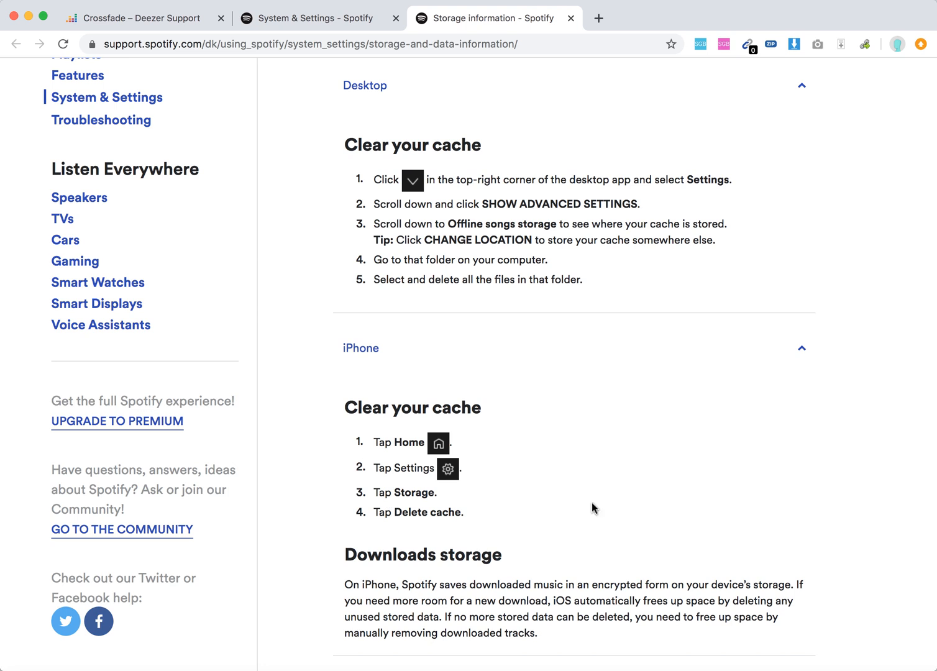
scroll("down", 3)
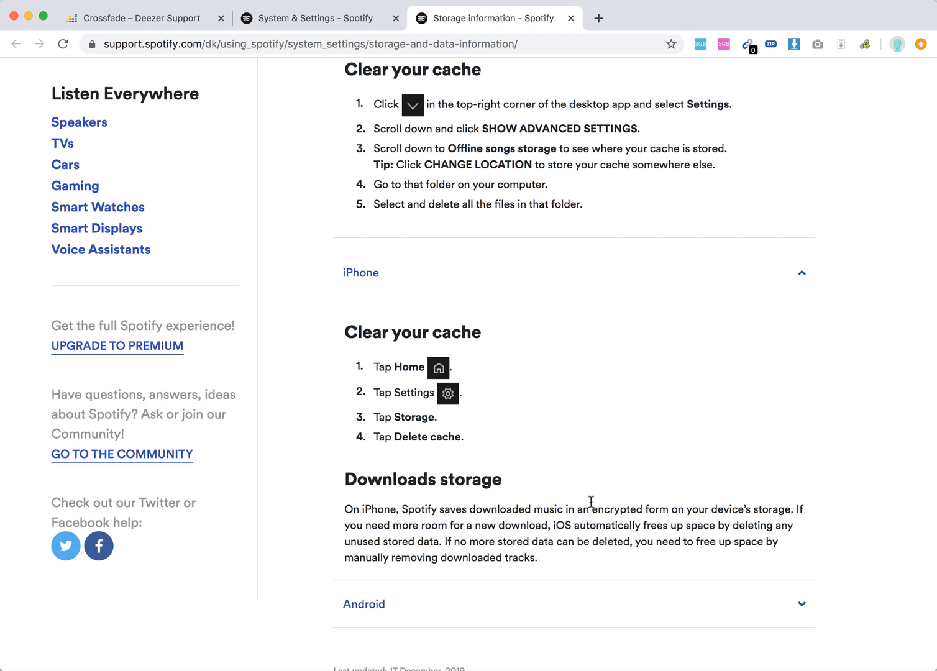
mouse_move(405, 609)
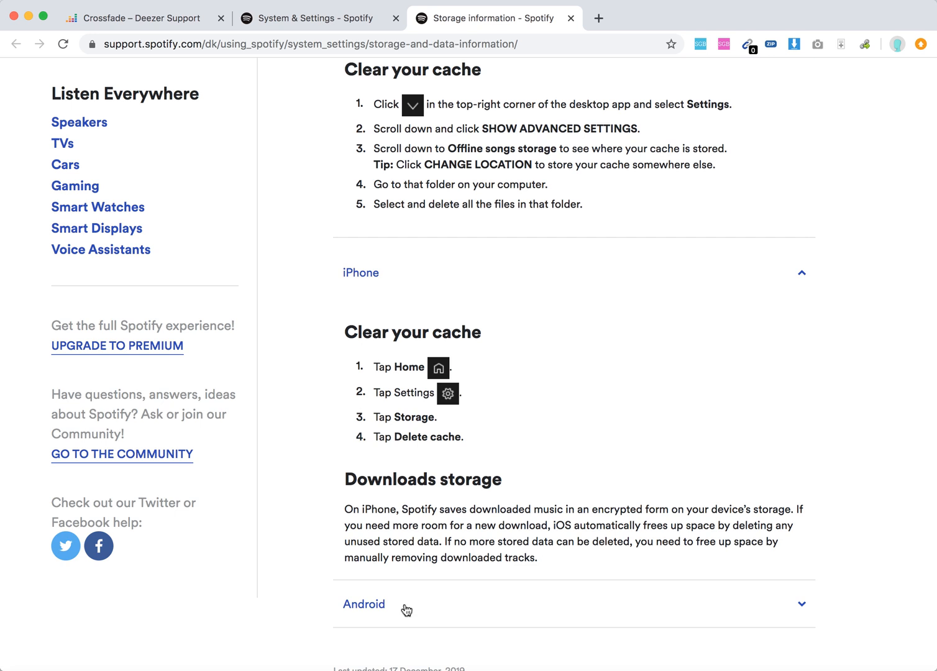
mouse_move(546, 553)
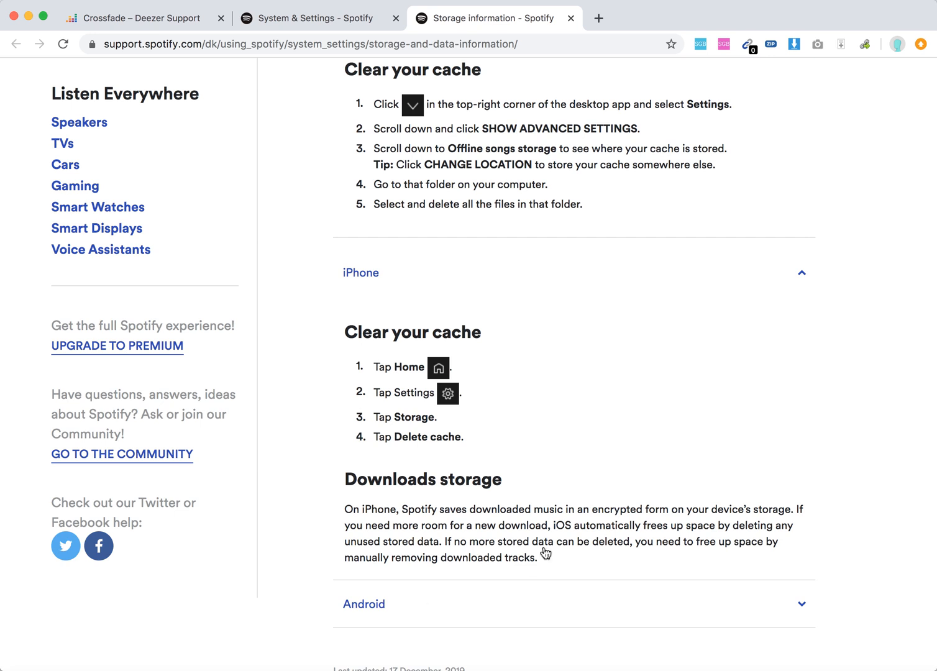
Step: Expand the Android accordion to show its three cache steps and five SD-card storage steps
left_click(362, 604)
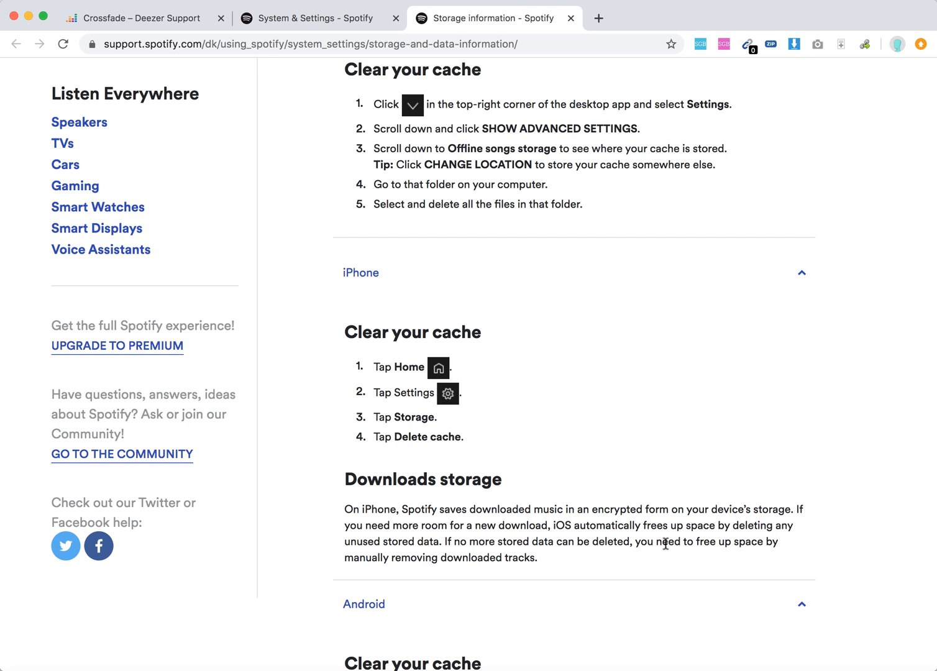
scroll("down", 3)
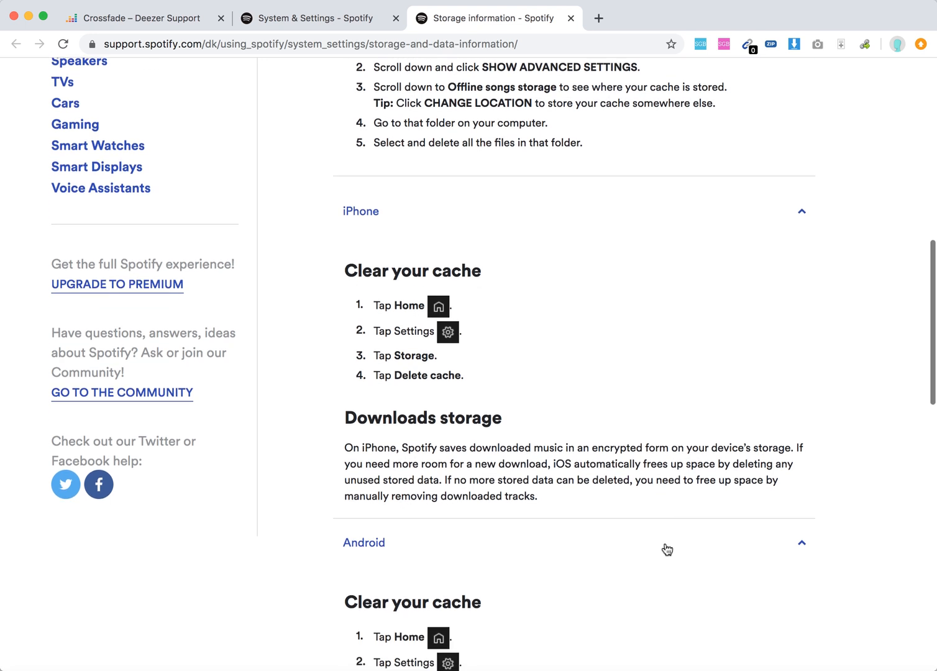
scroll("down", 3)
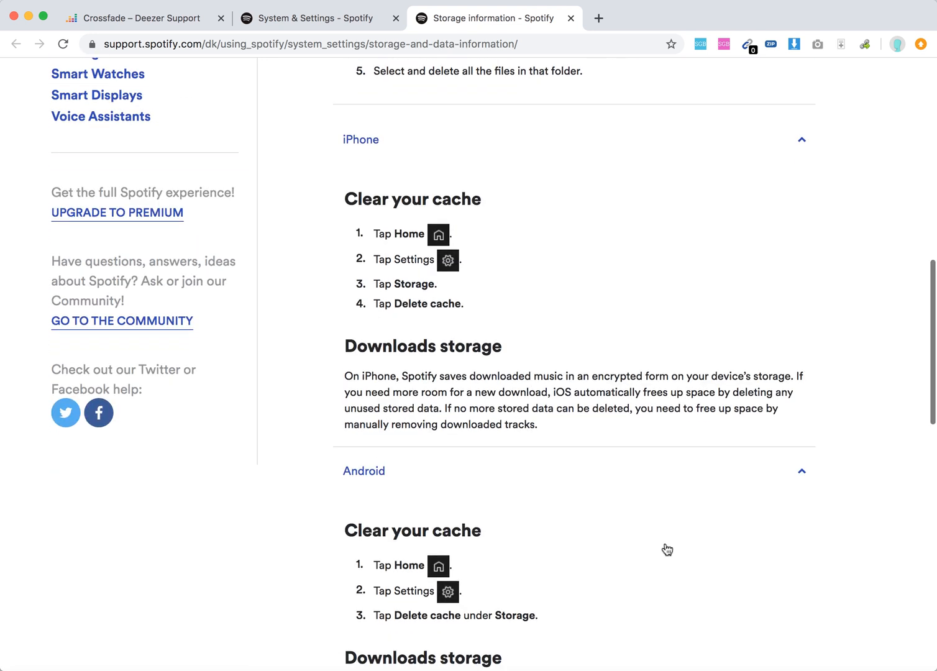
scroll("down", 3)
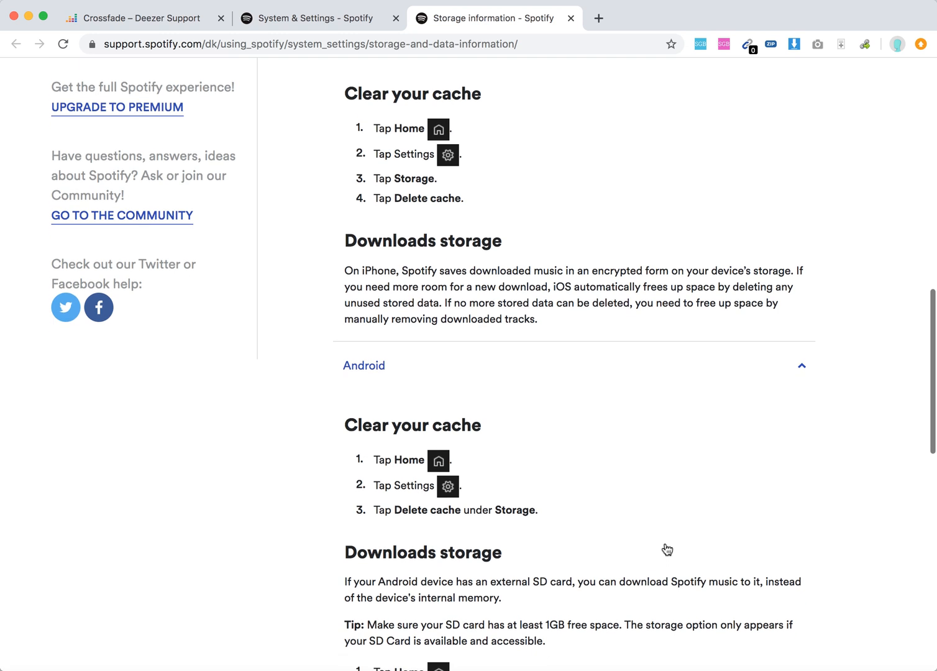
scroll("down", 3)
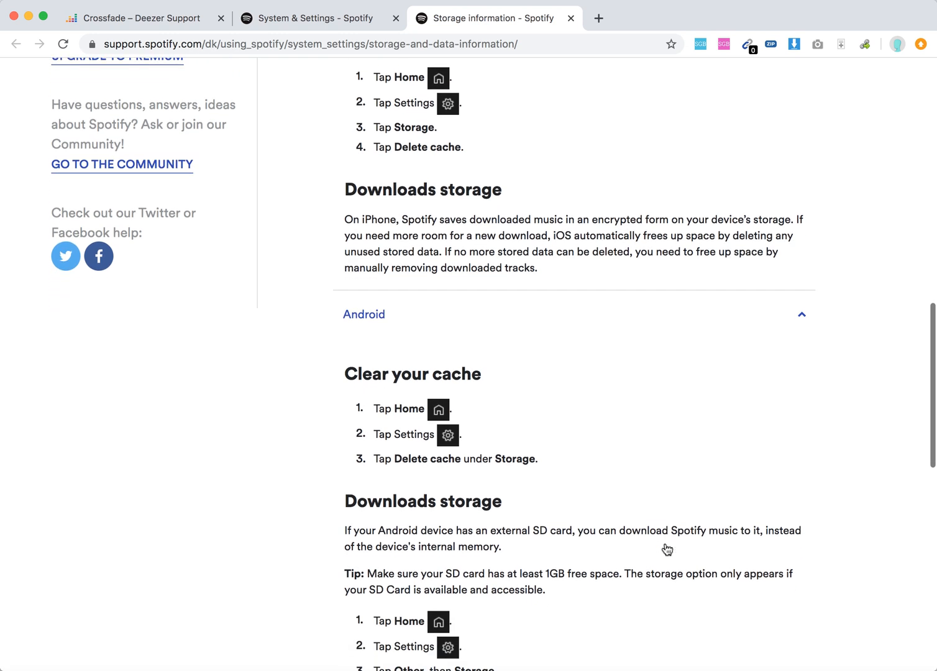
scroll("down", 3)
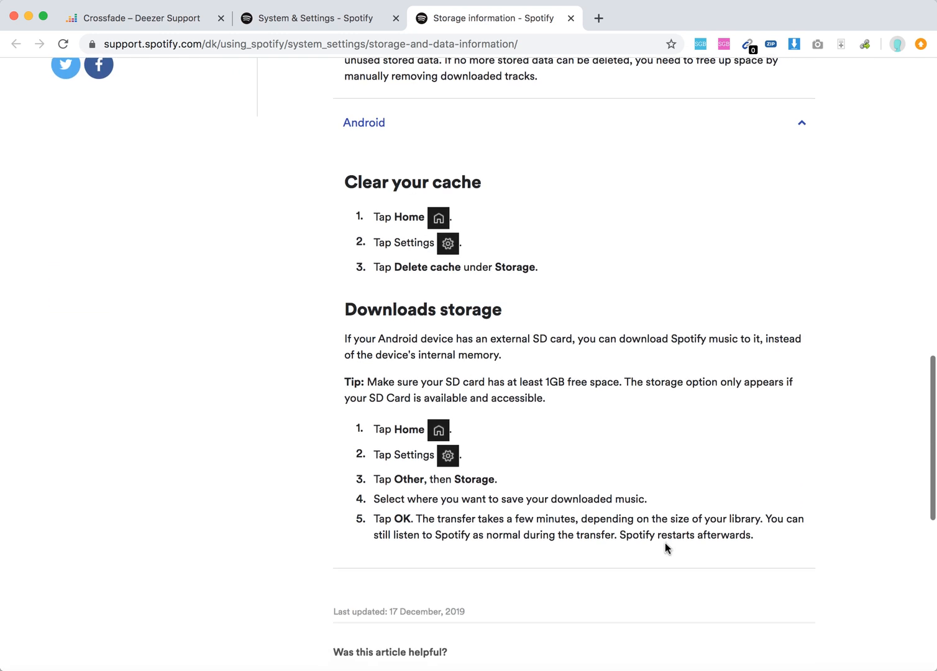
scroll("down", 3)
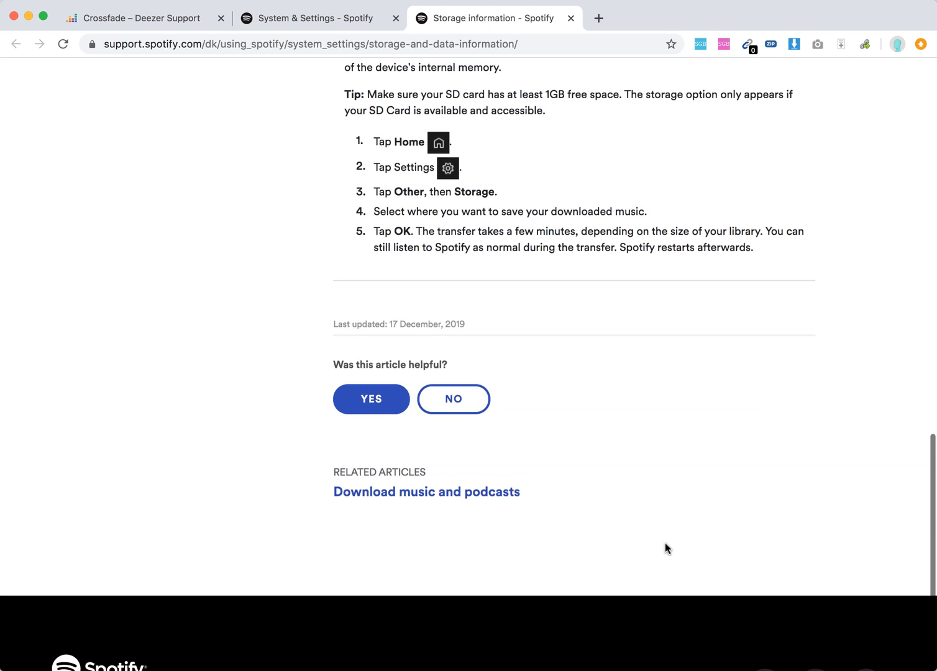
scroll("down", 3)
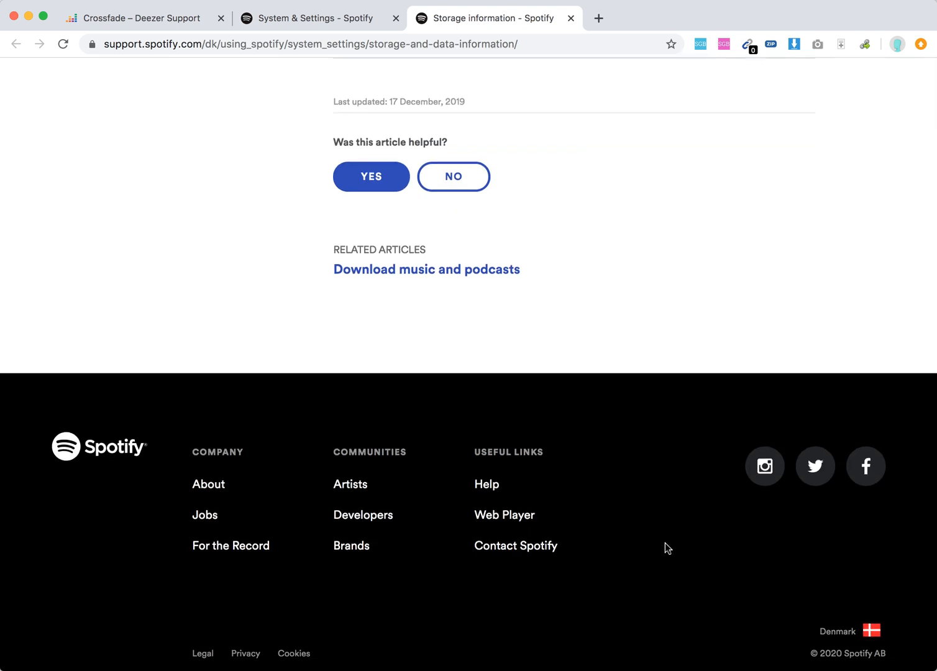
scroll("up", 3)
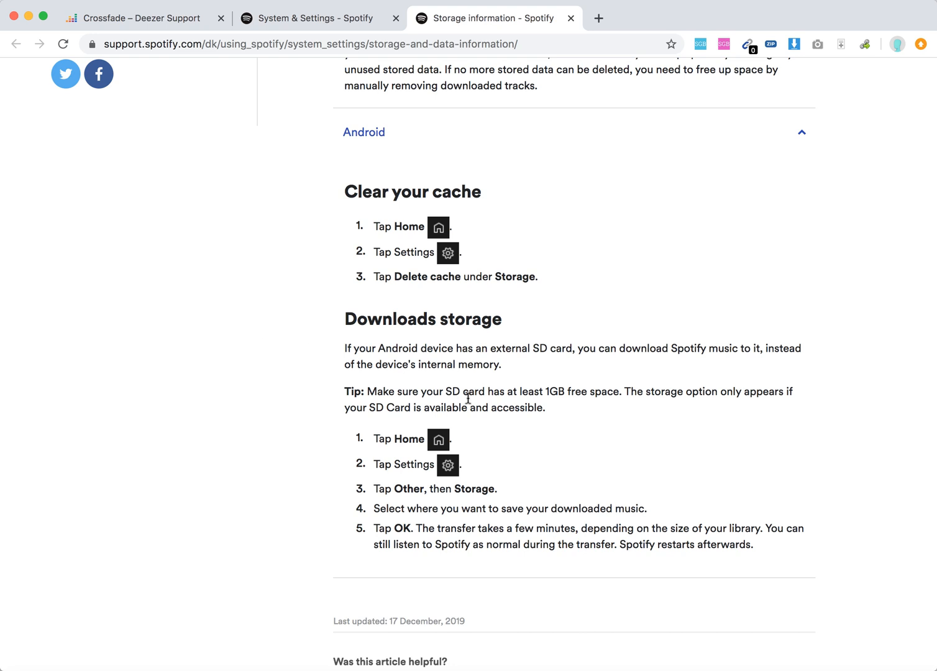
mouse_move(584, 398)
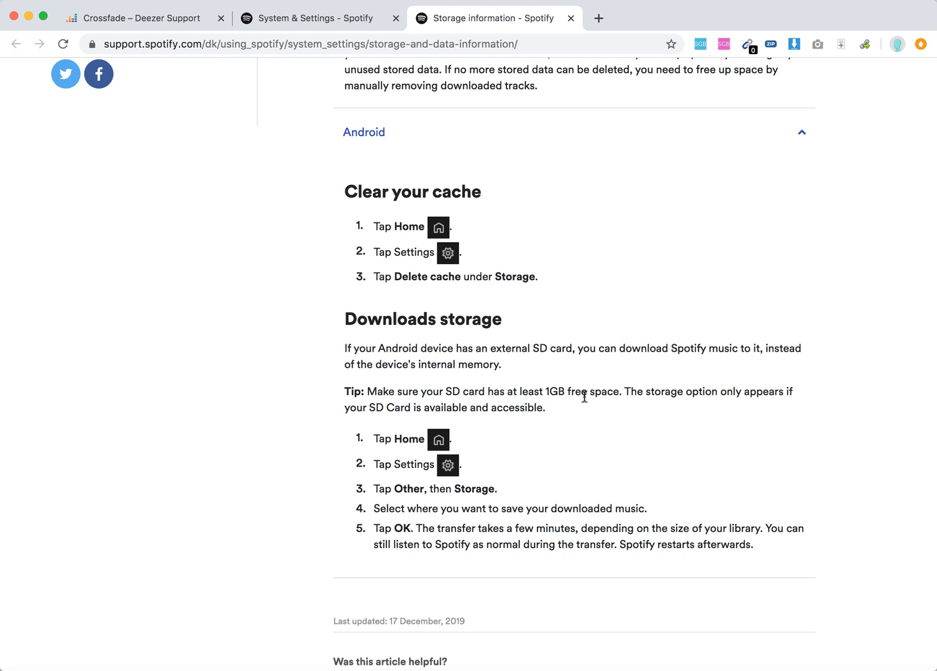
mouse_move(773, 417)
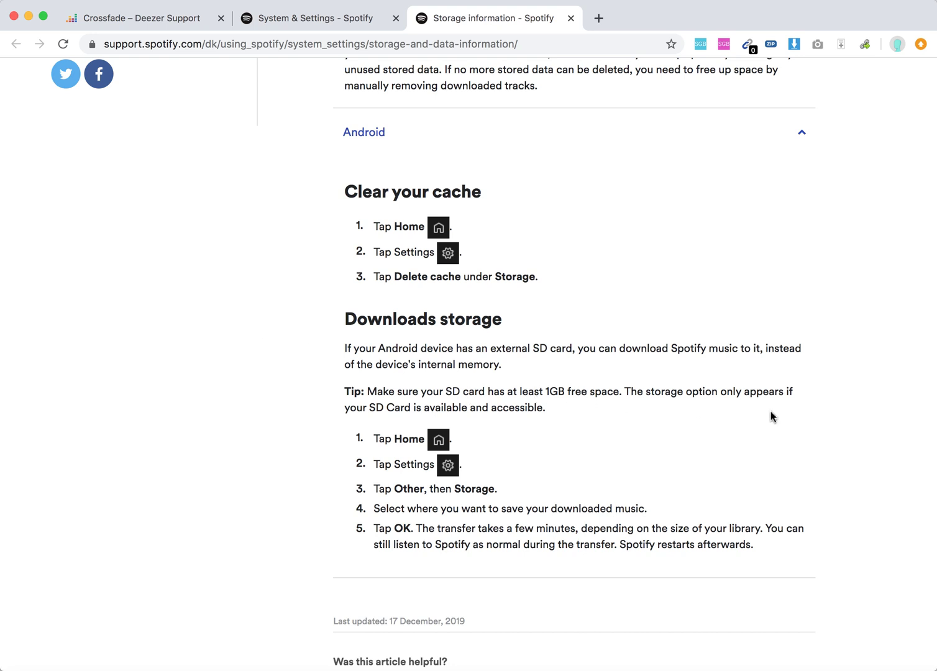
mouse_move(793, 417)
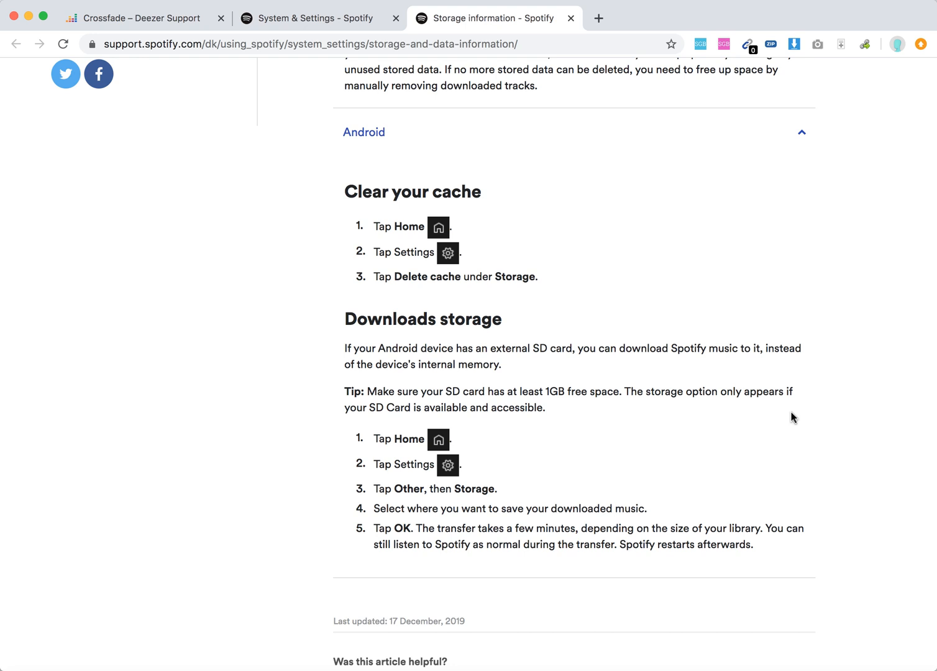
mouse_move(537, 442)
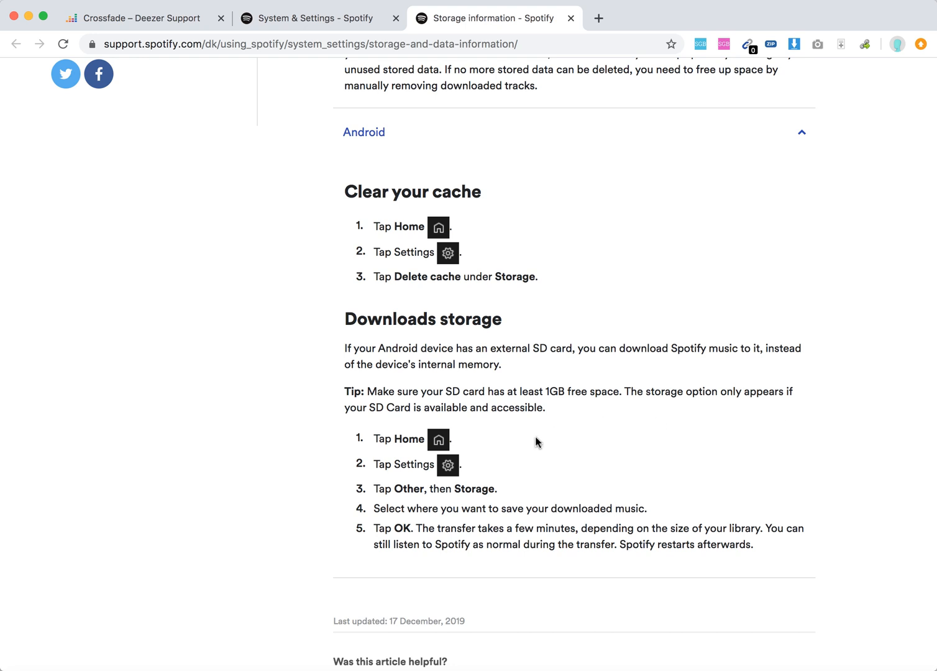
scroll("down", 3)
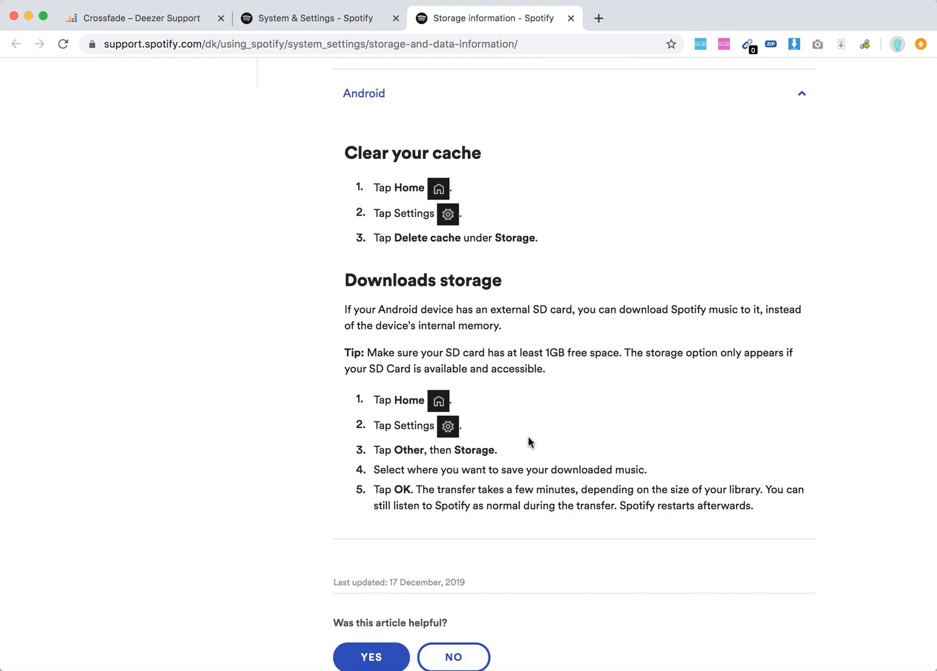
mouse_move(516, 442)
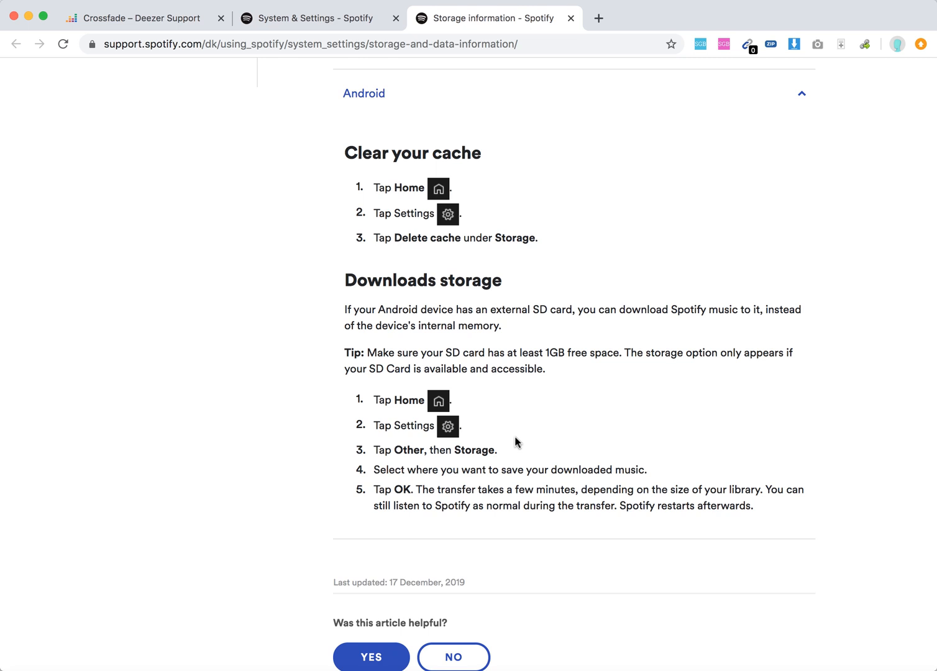
mouse_move(750, 452)
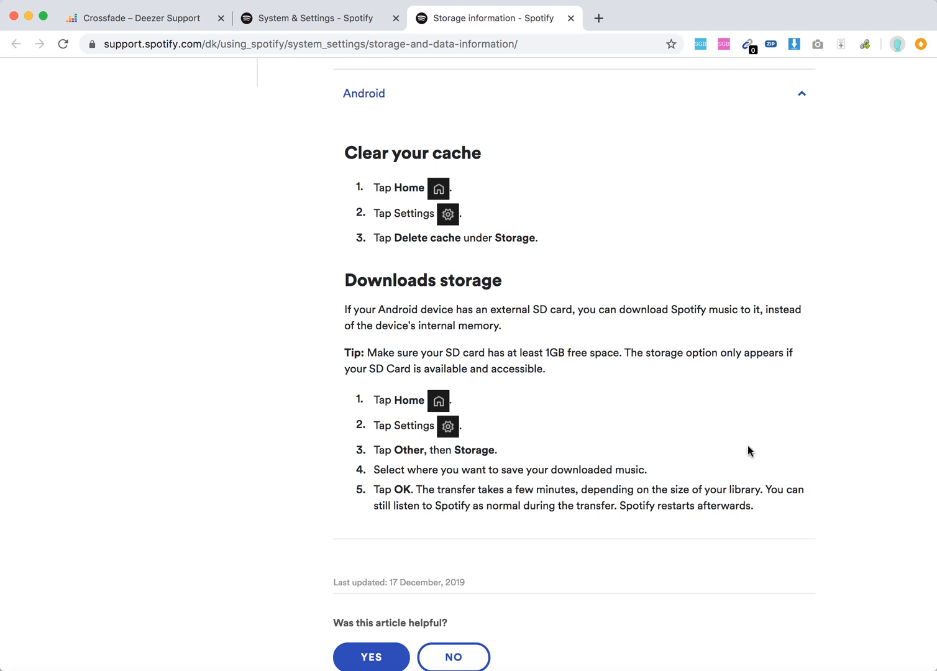